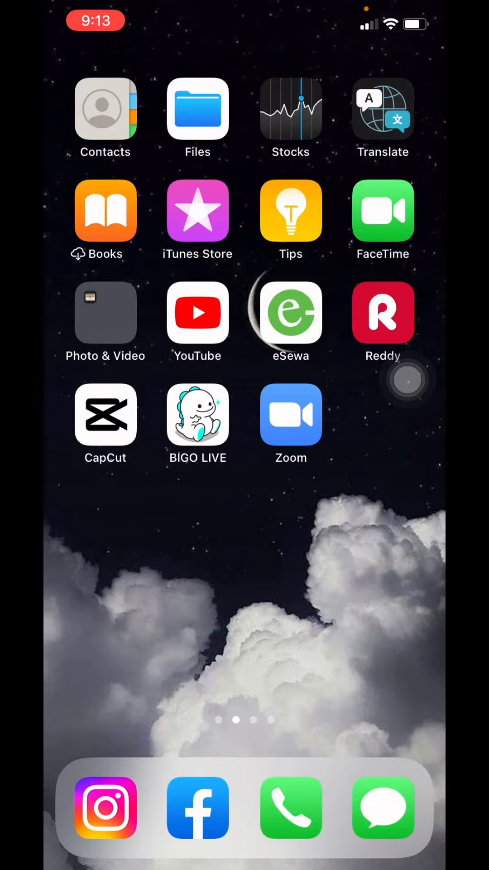
# Launch Zoom from the Home Screen and choose Sign In on the welcome screen
pyautogui.click(290, 414)
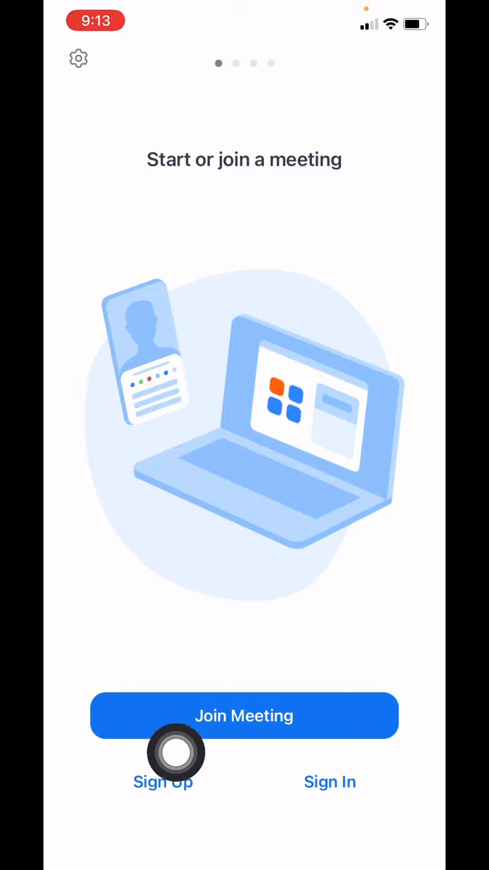
pyautogui.moveTo(408, 719)
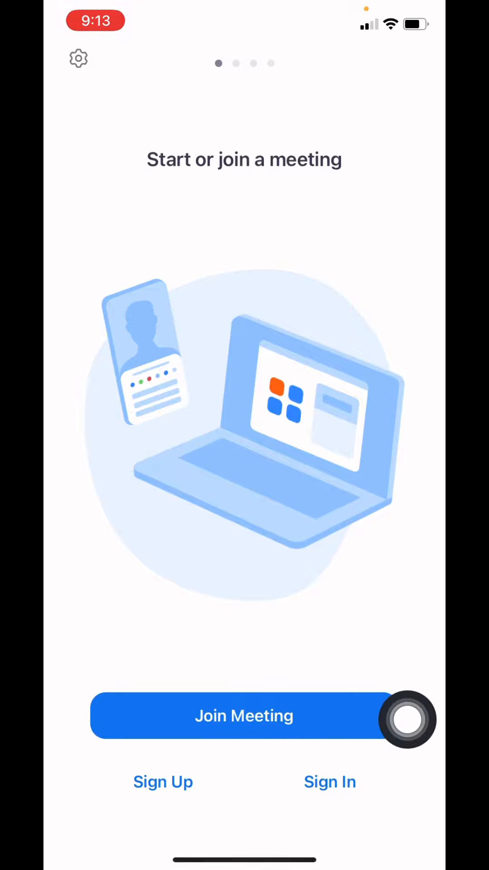
pyautogui.click(330, 782)
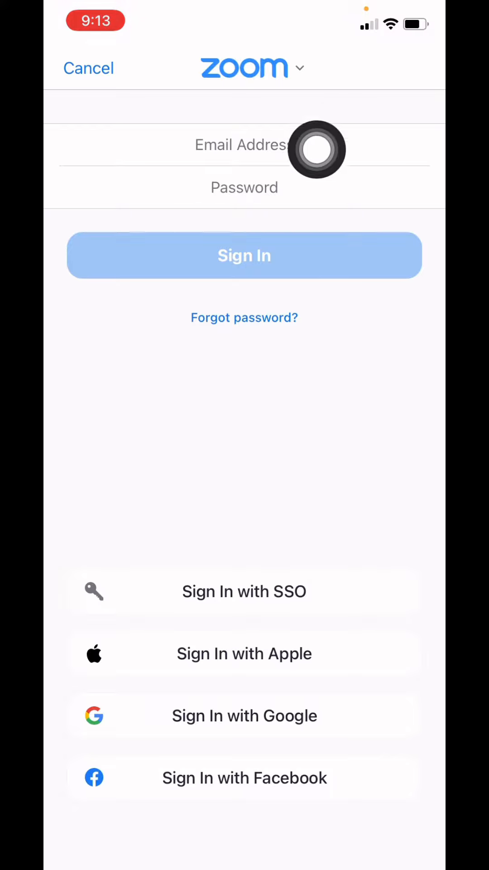
pyautogui.moveTo(317, 289)
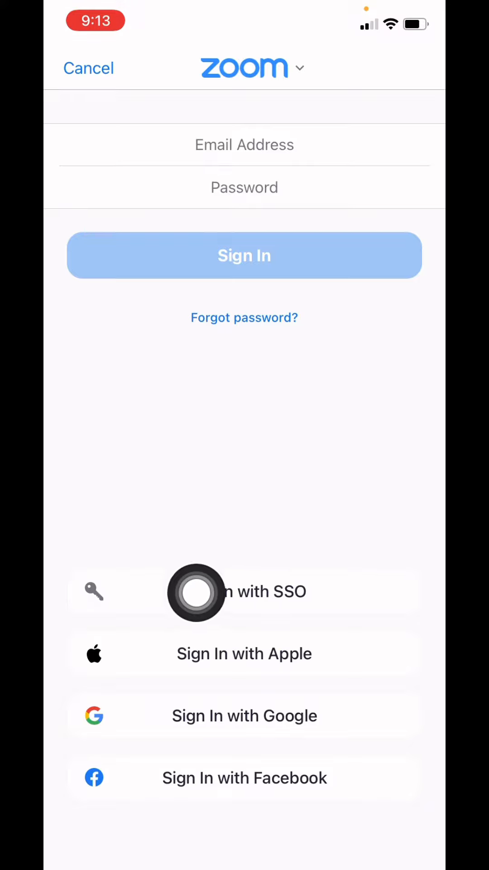
pyautogui.moveTo(305, 716)
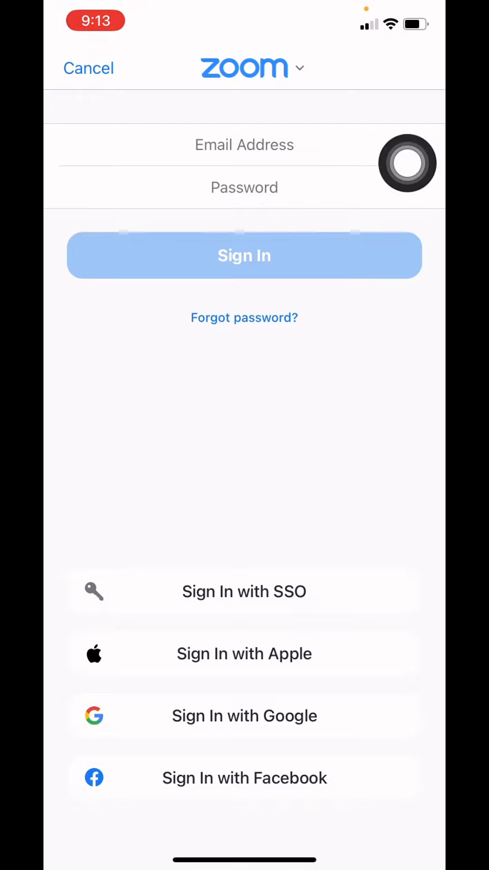
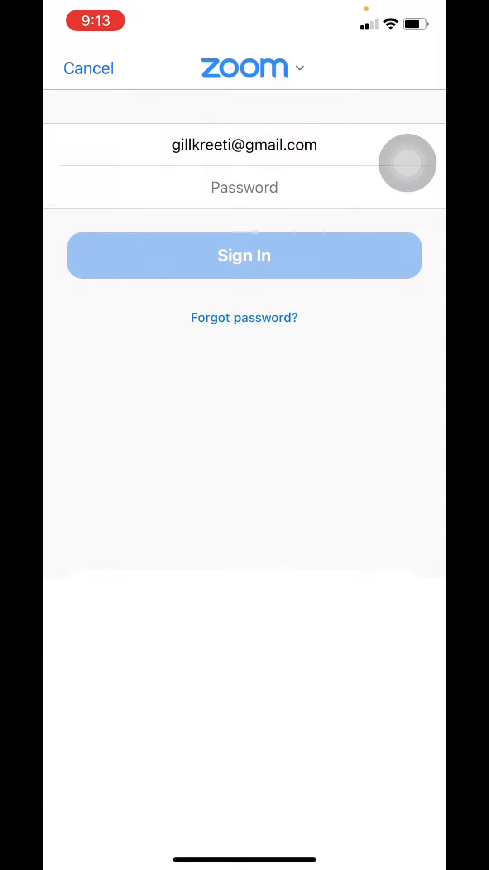
pyautogui.write('password')
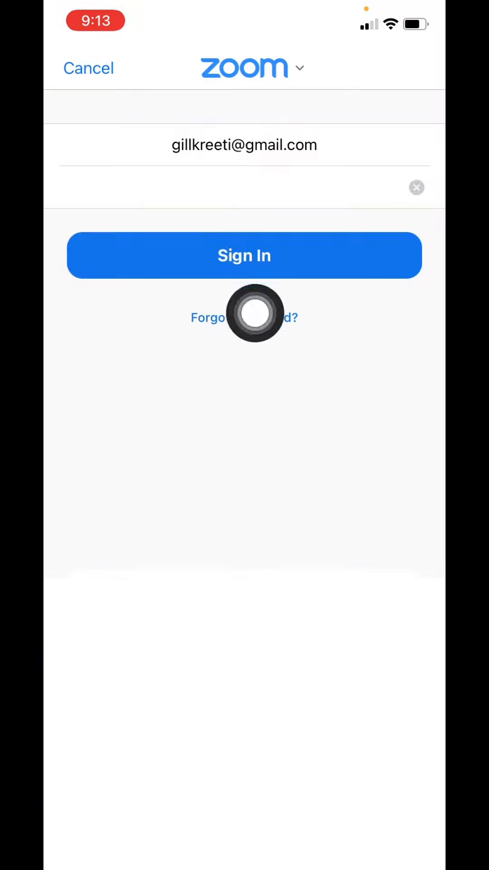
pyautogui.click(244, 255)
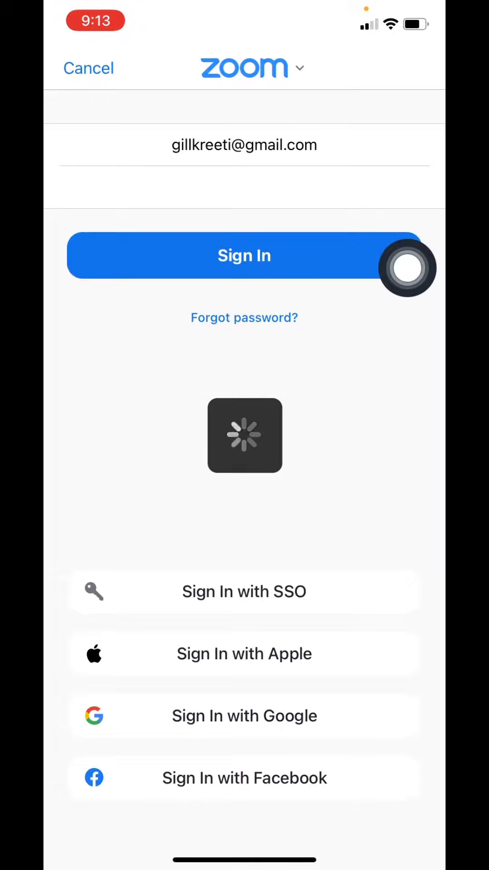
# Wait out the login, then answer the notifications and calendar access alerts
pyautogui.click(245, 256)
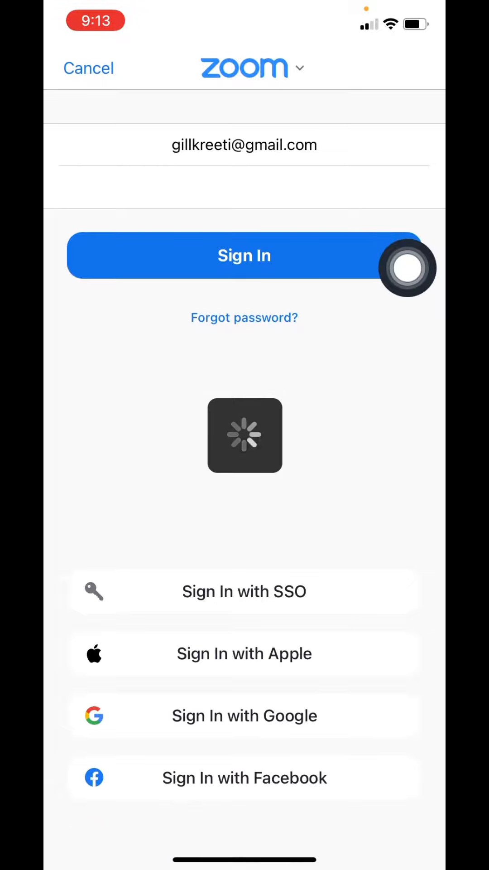
pyautogui.click(244, 255)
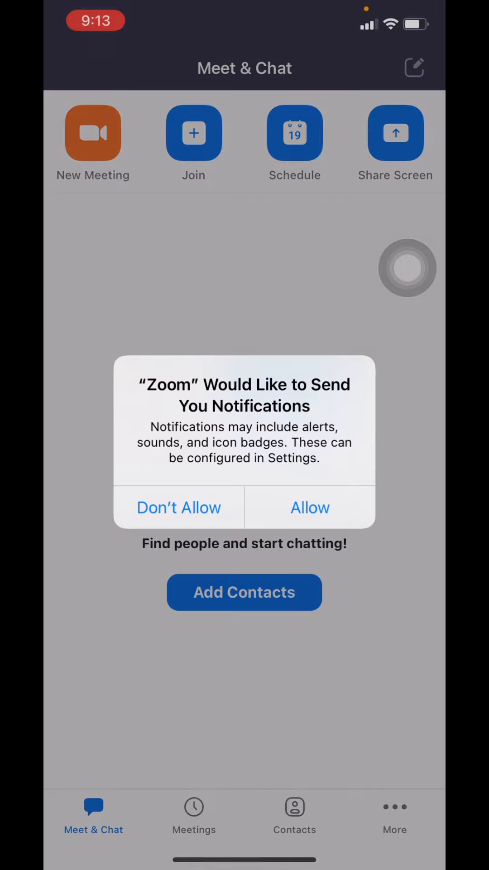
pyautogui.click(310, 507)
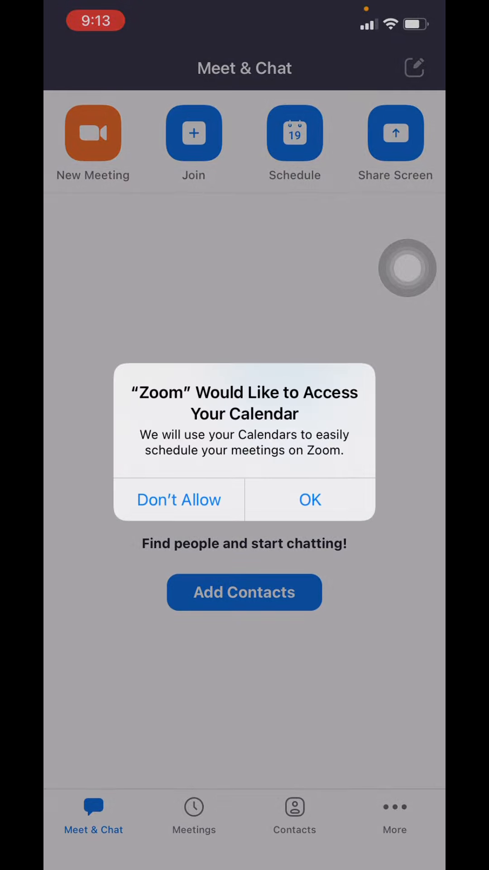
pyautogui.click(310, 499)
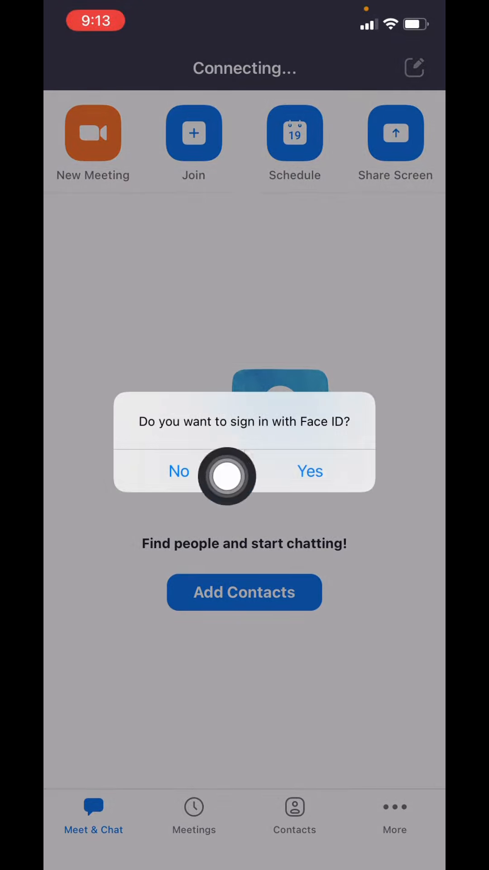